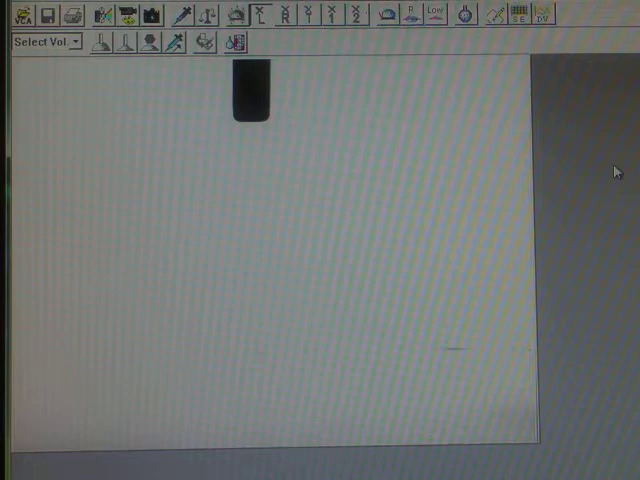
{"action": "mouse_move", "coordinate": [572, 216]}
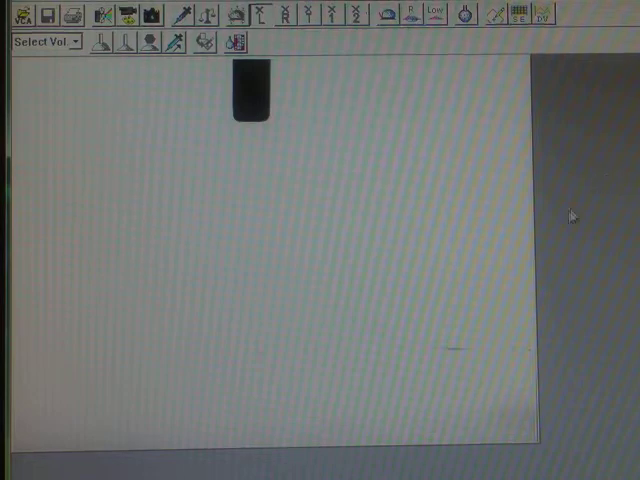